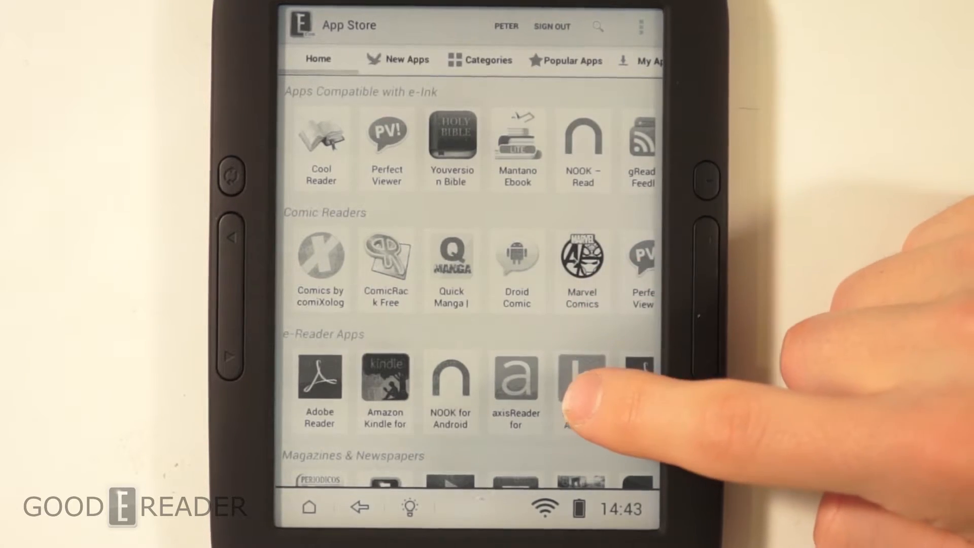
Scroll the home page, view the Cool Reader app page, then go back
scroll(down, 3)
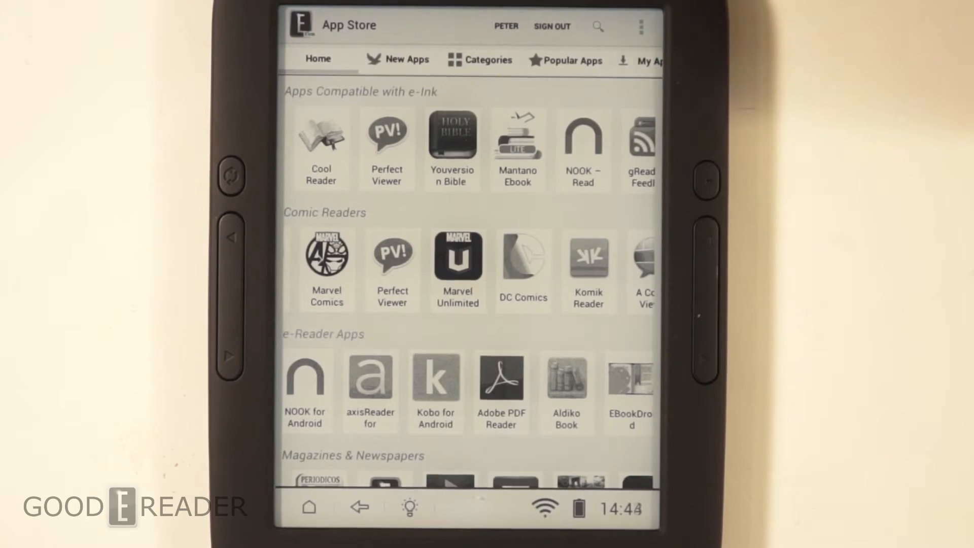
click(456, 257)
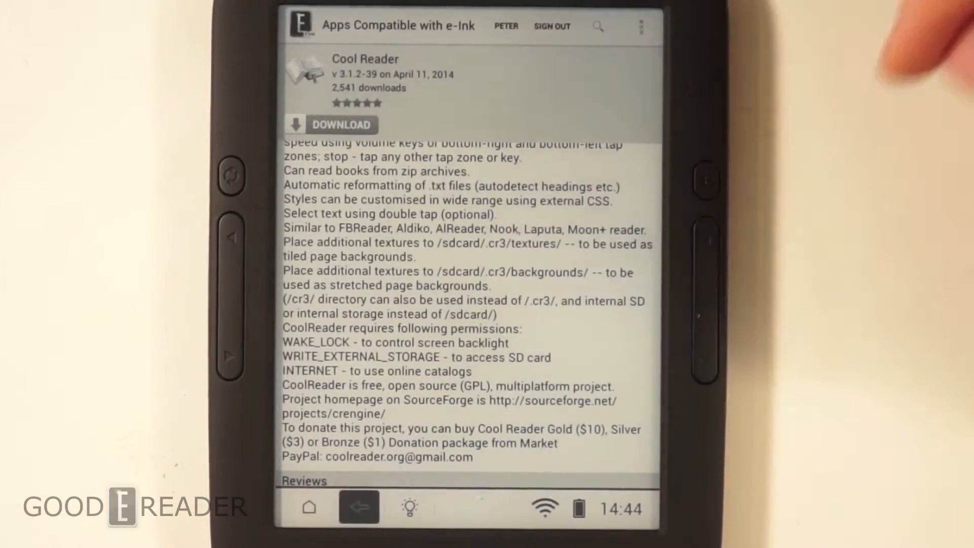
click(360, 508)
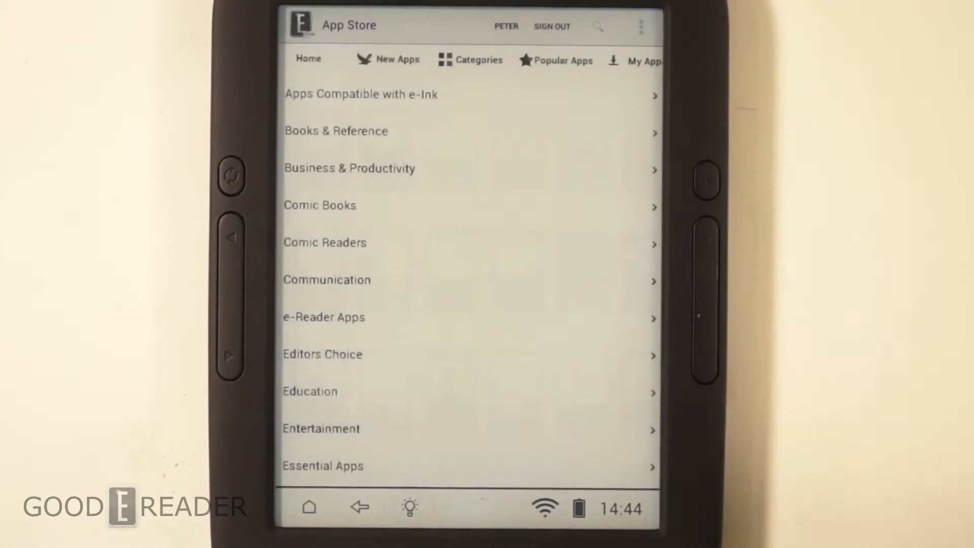
click(478, 59)
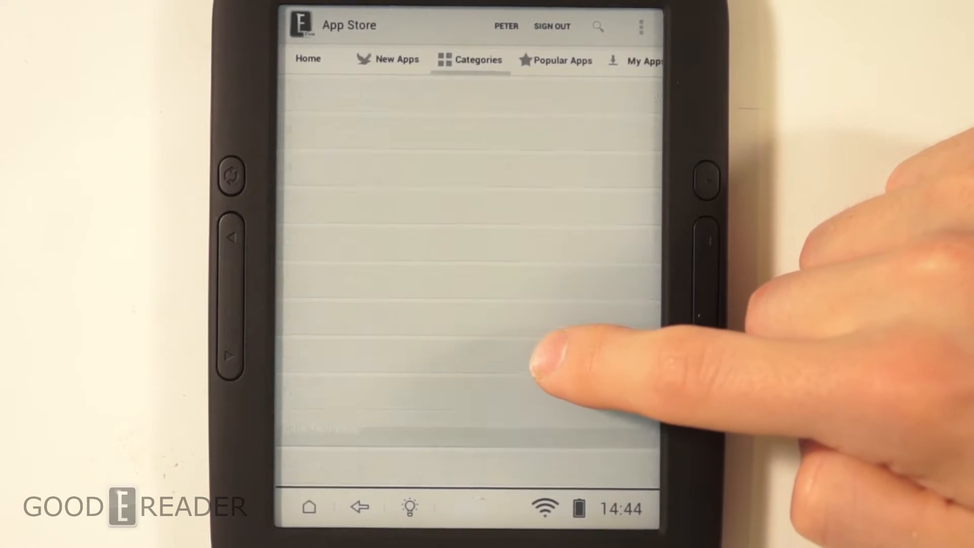
click(469, 59)
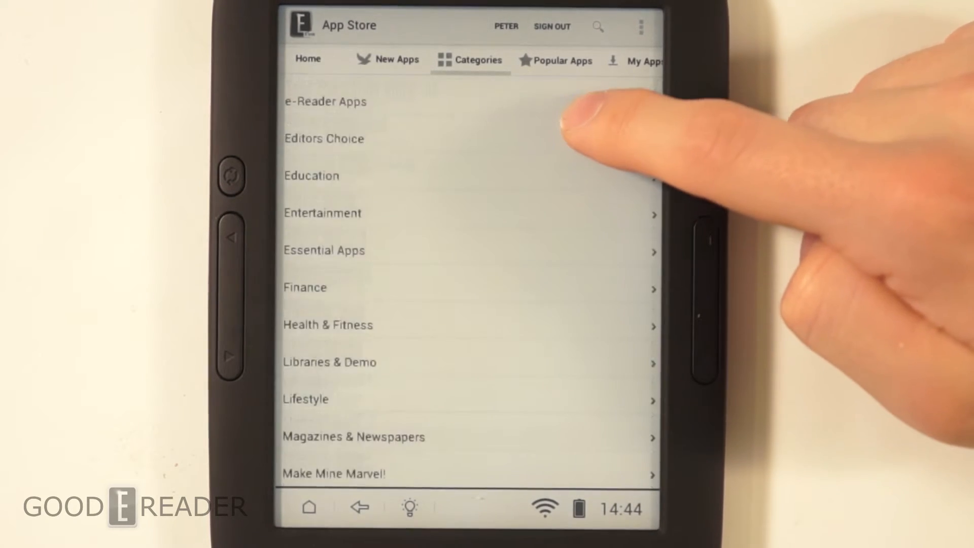
scroll(down, 3)
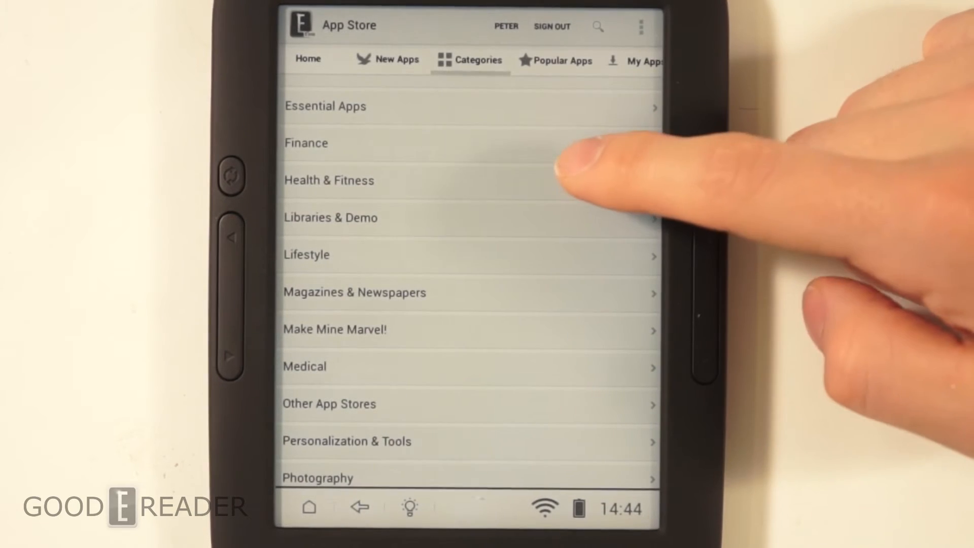
scroll(down, 3)
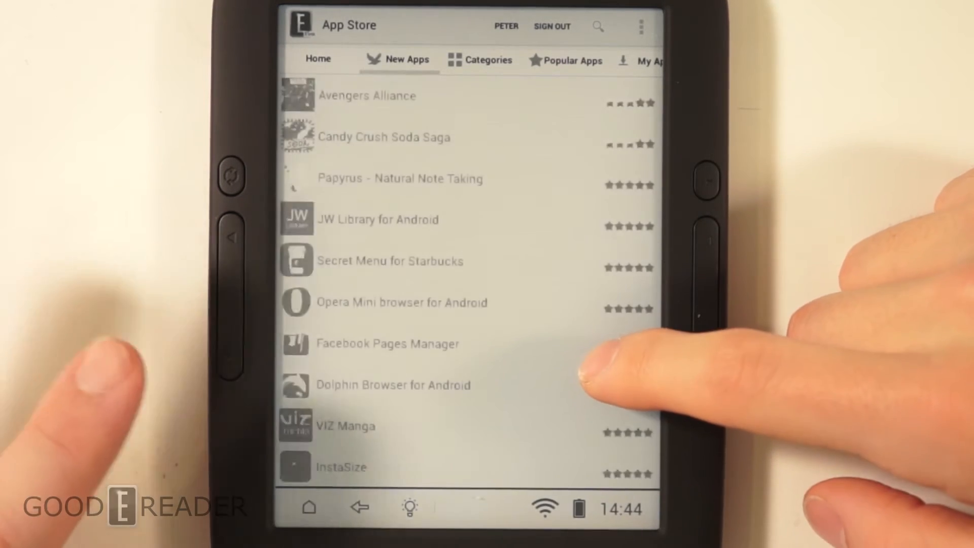
Scroll through the New Apps list, then switch to My Apps
scroll(down, 3)
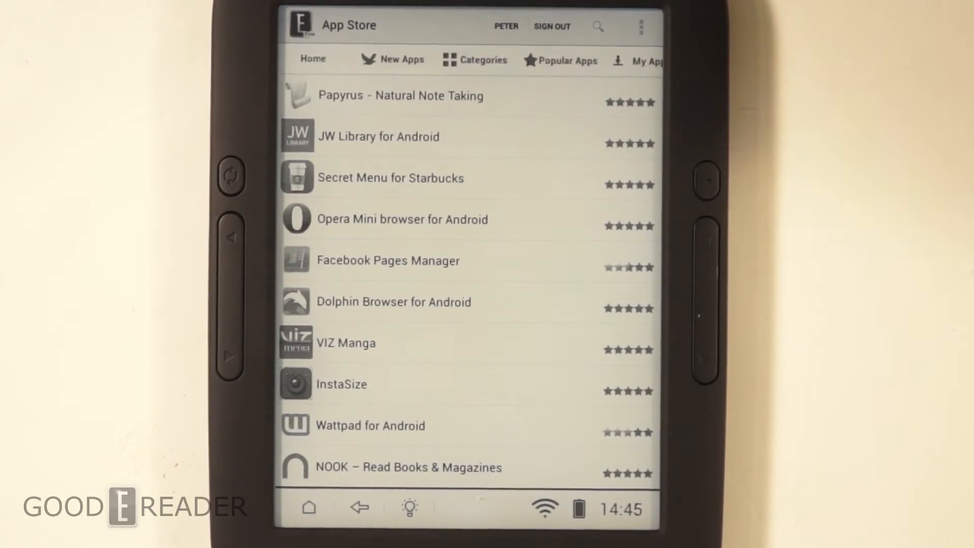
click(643, 61)
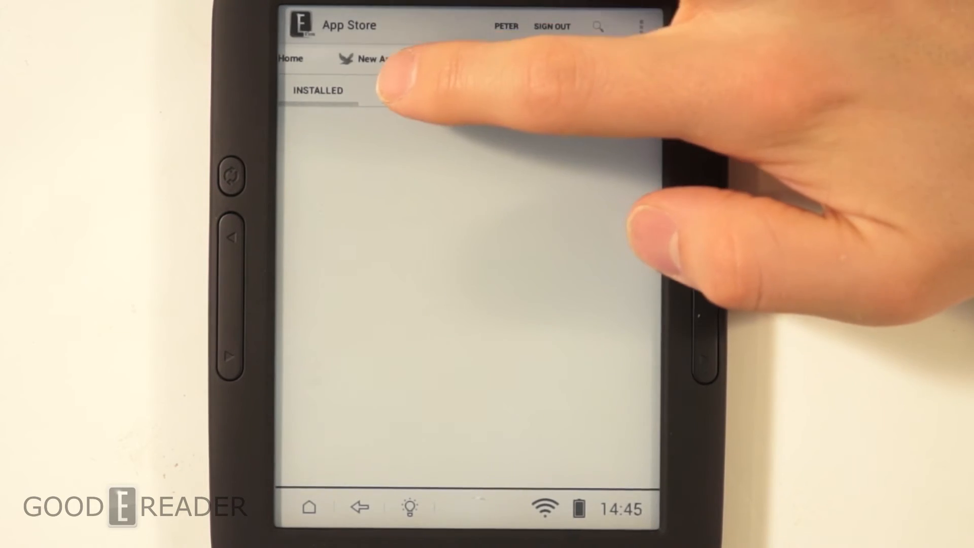
Scroll through the My Apps Cloud list of acquired apps, then return Home
click(398, 91)
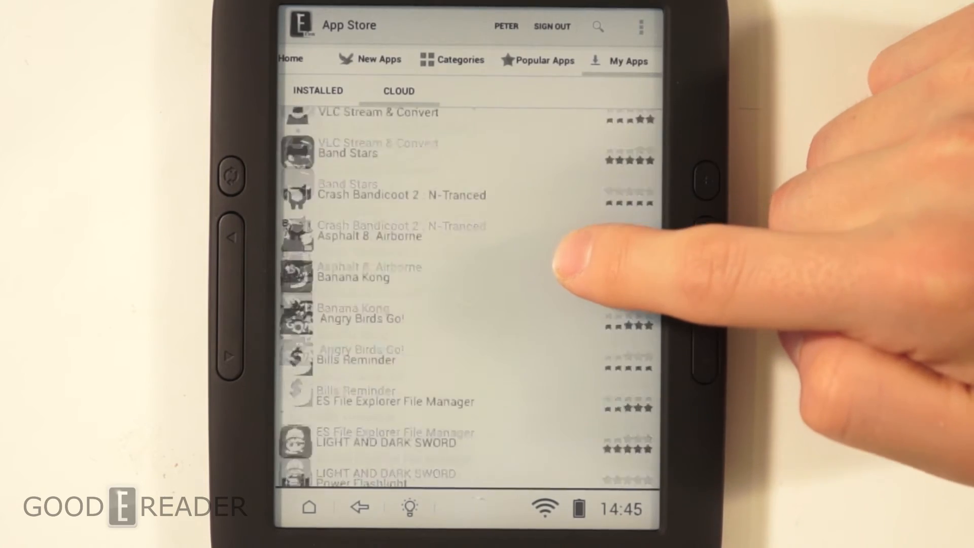
scroll(down, 3)
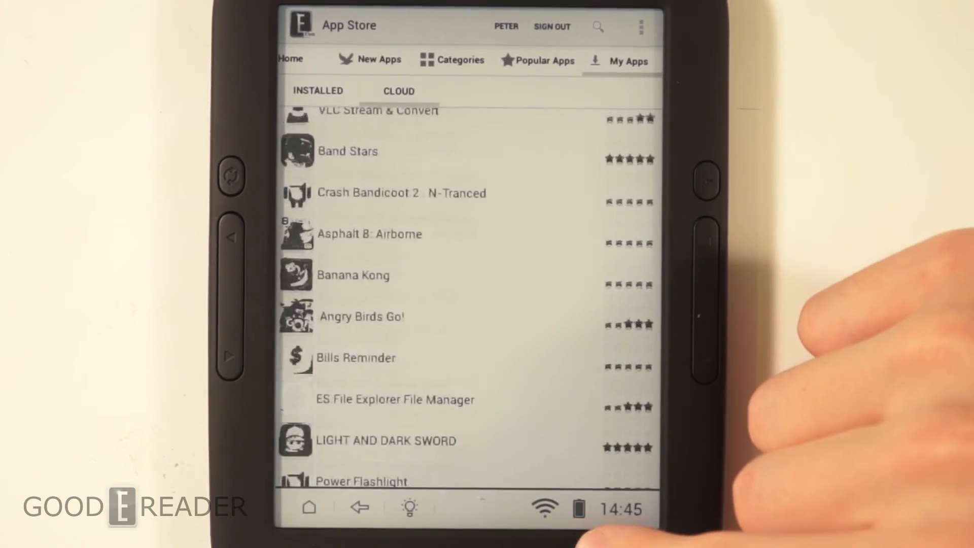
scroll(down, 3)
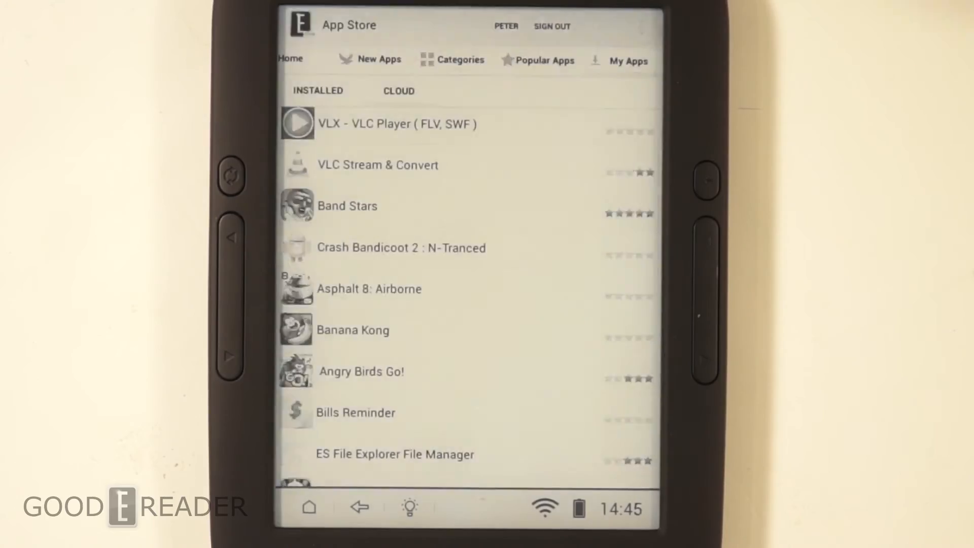
click(398, 91)
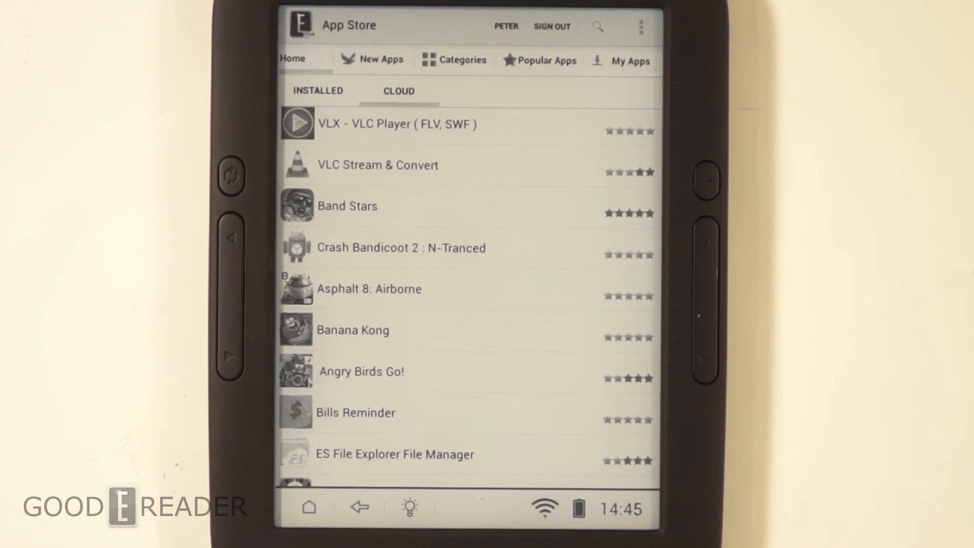
click(318, 58)
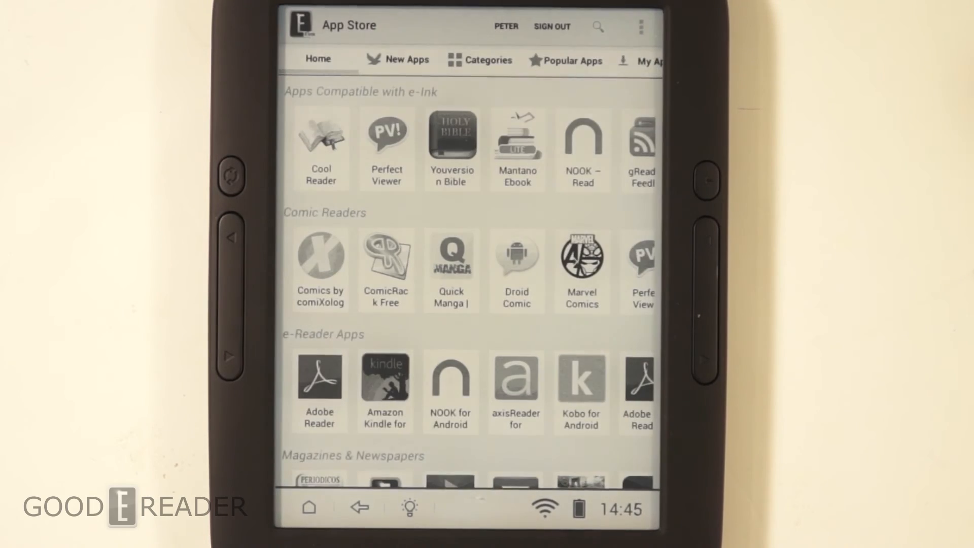